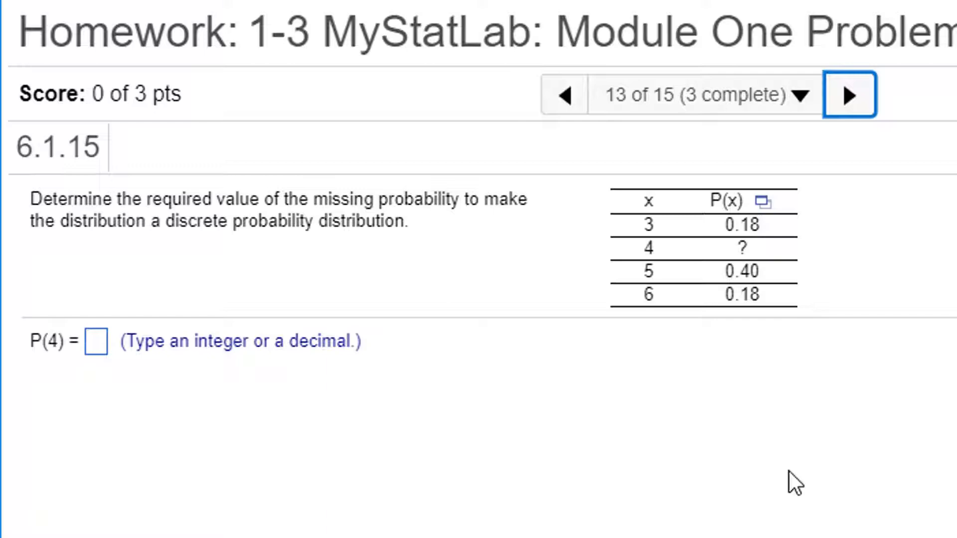
mouse_move(737, 429)
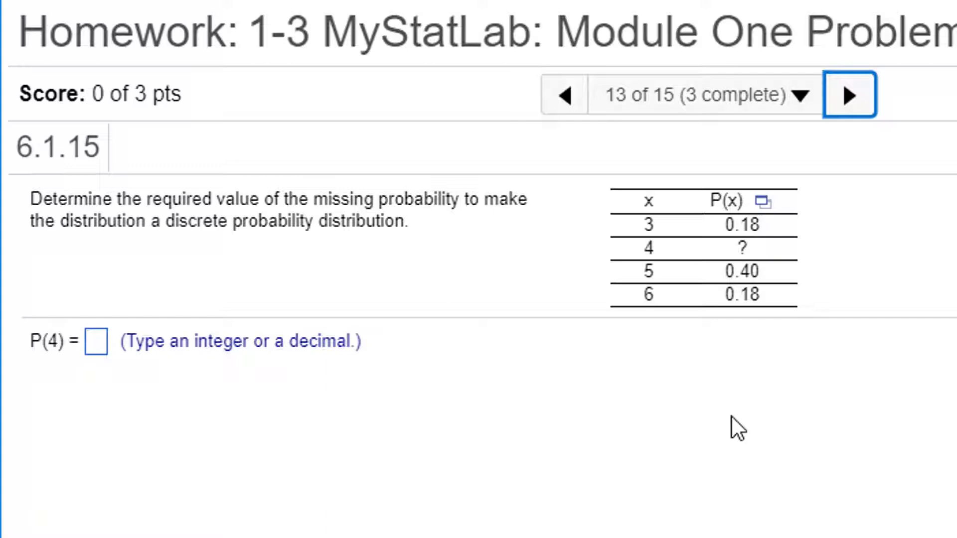
mouse_move(840, 416)
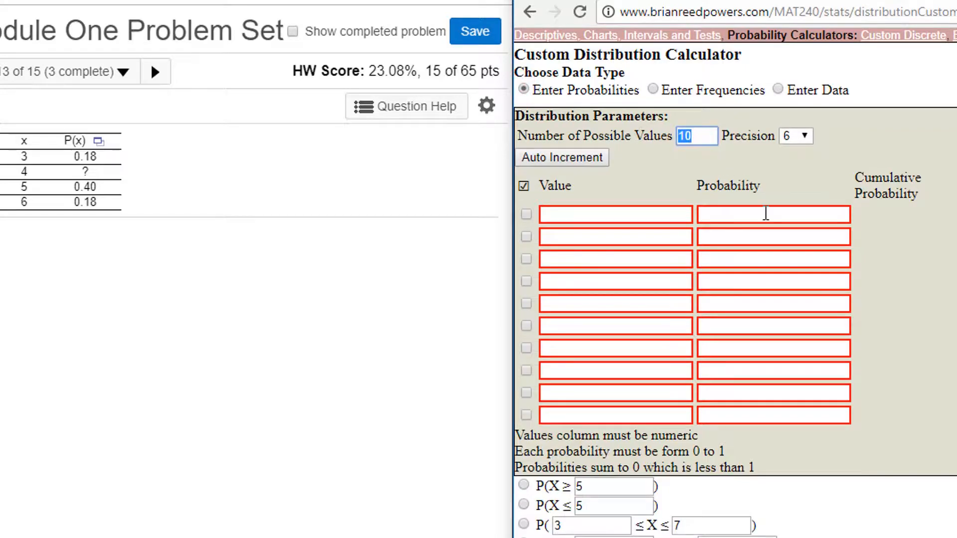
- Set four possible values and auto-fill the value column with 3, 4, 5, 6
text(4)
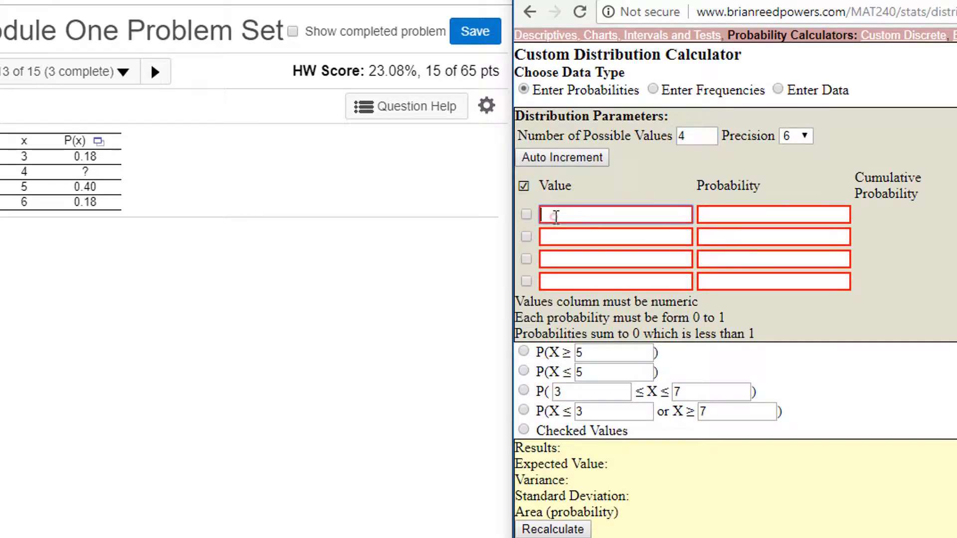
text(3)
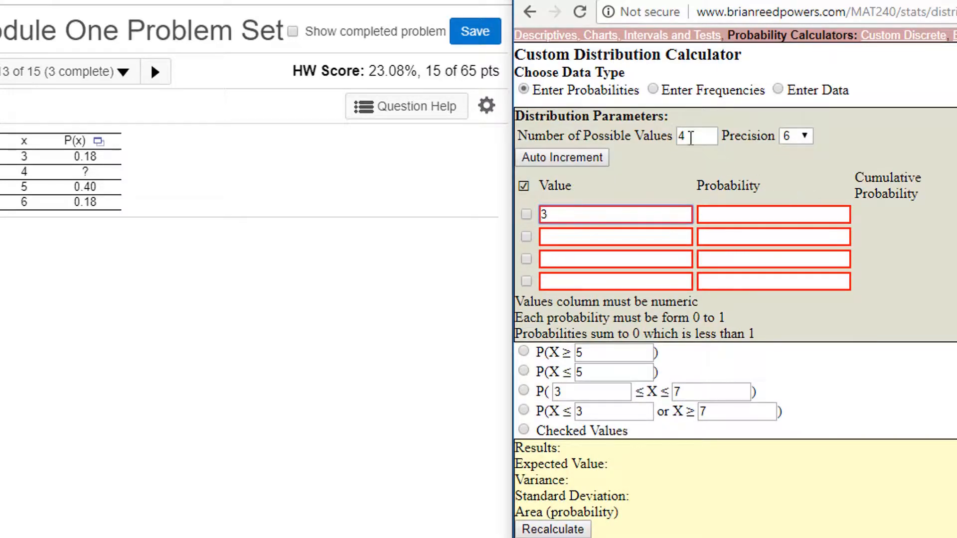
click(560, 158)
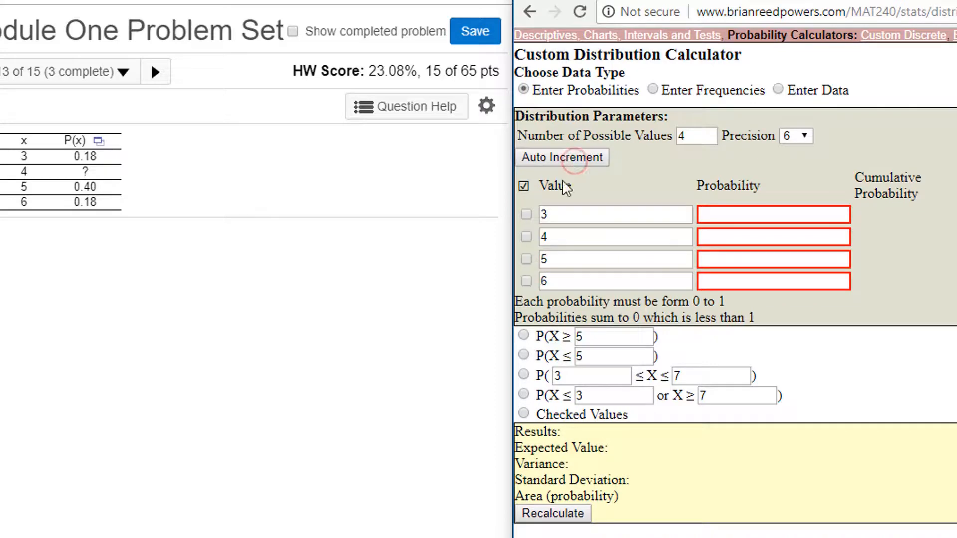
- Enter probabilities 0.18, 0.40 and 0.18 for values 3, 5, 6, and 0.24 for value 4
click(773, 215)
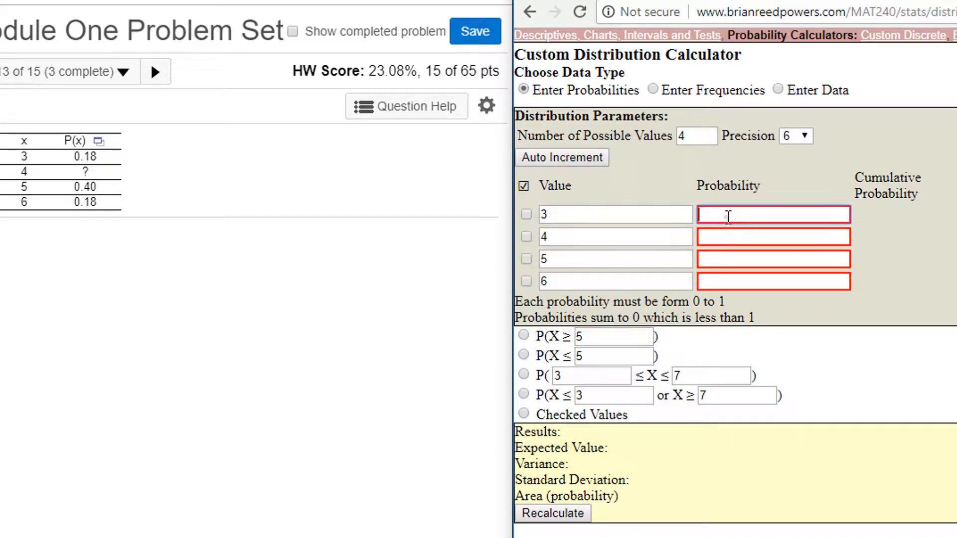
text(0.18)
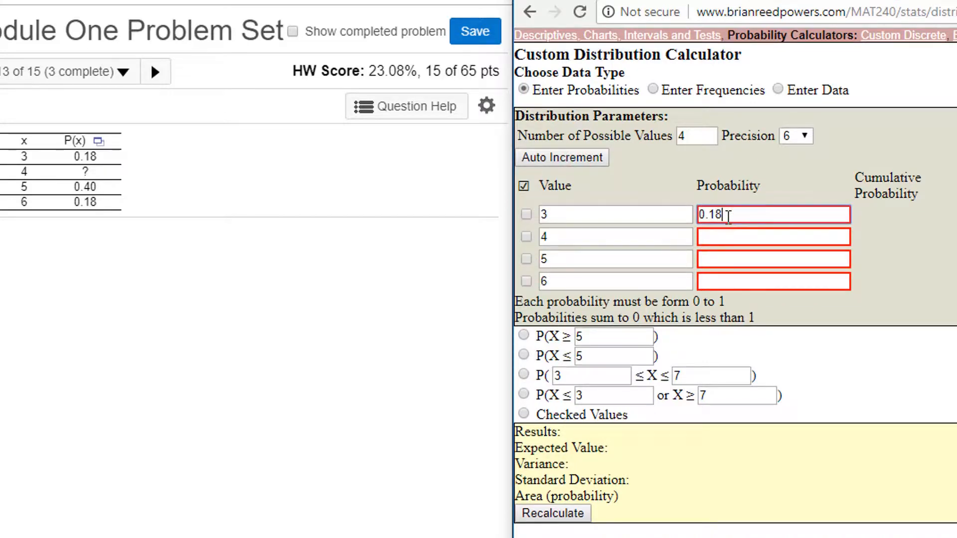
click(773, 258)
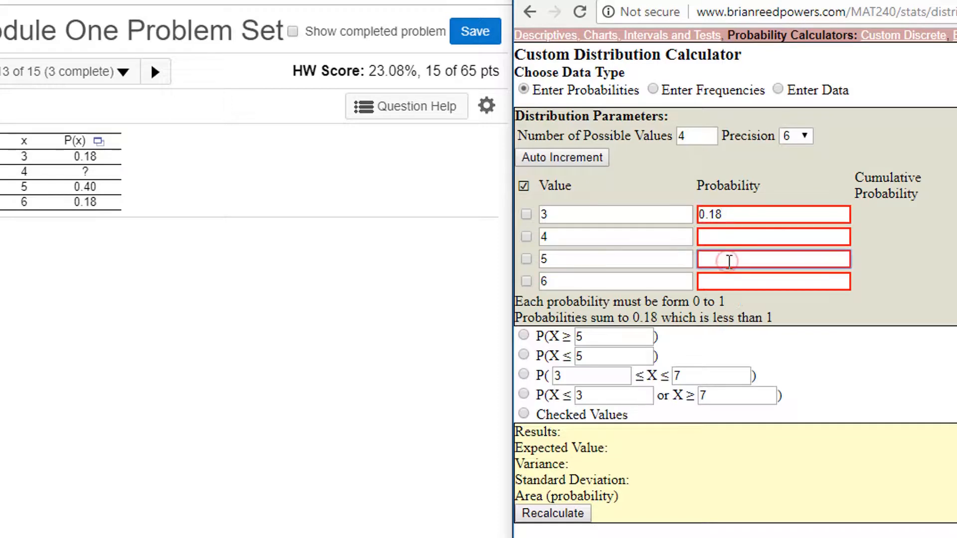
text(0.40)
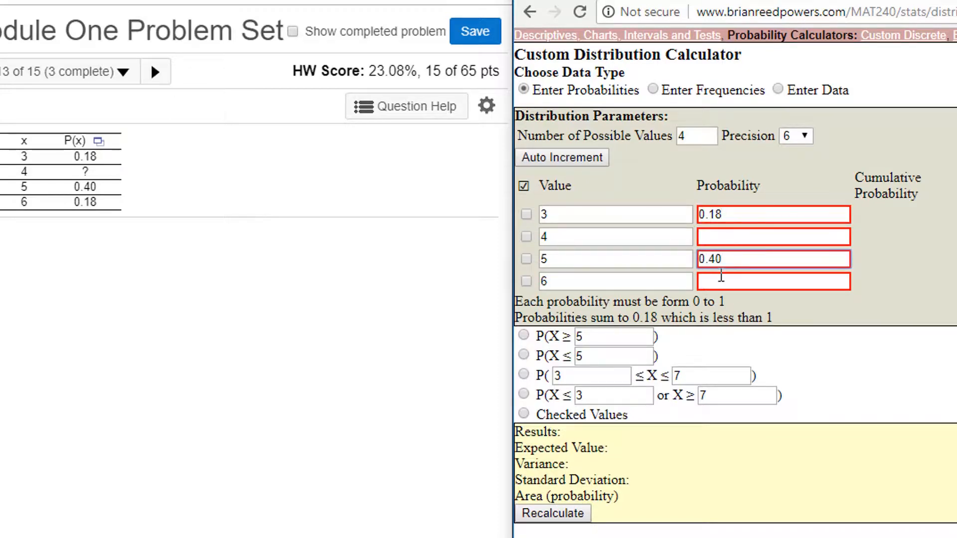
text(0.18)
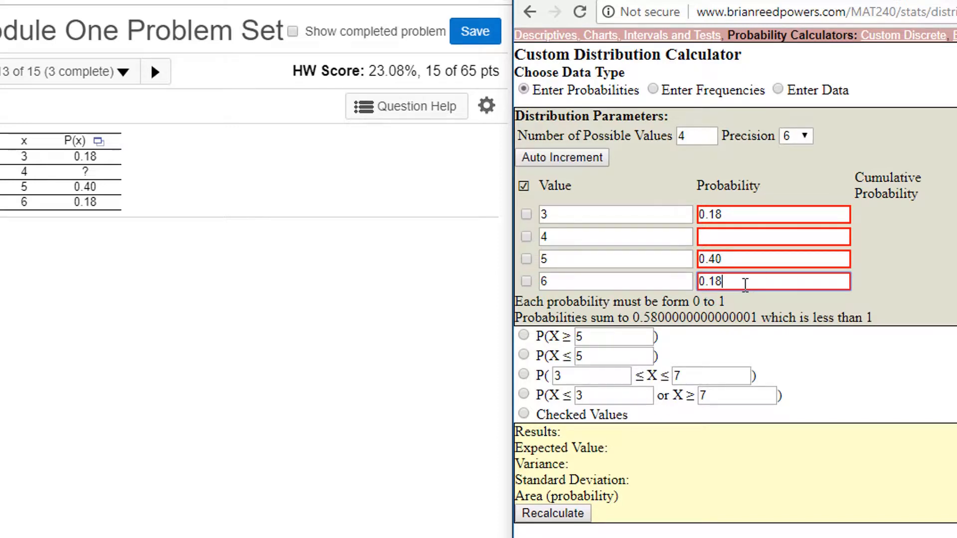
text(0.24)
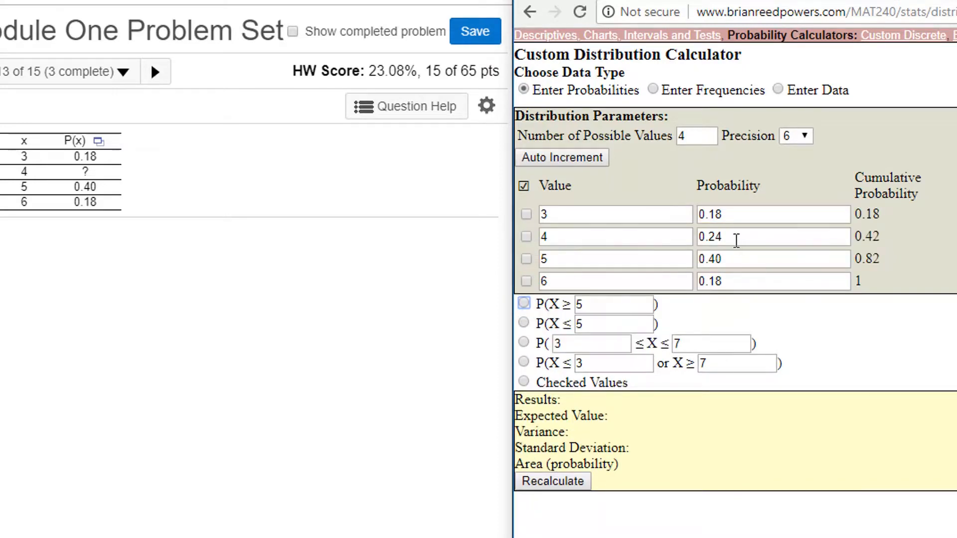
click(772, 237)
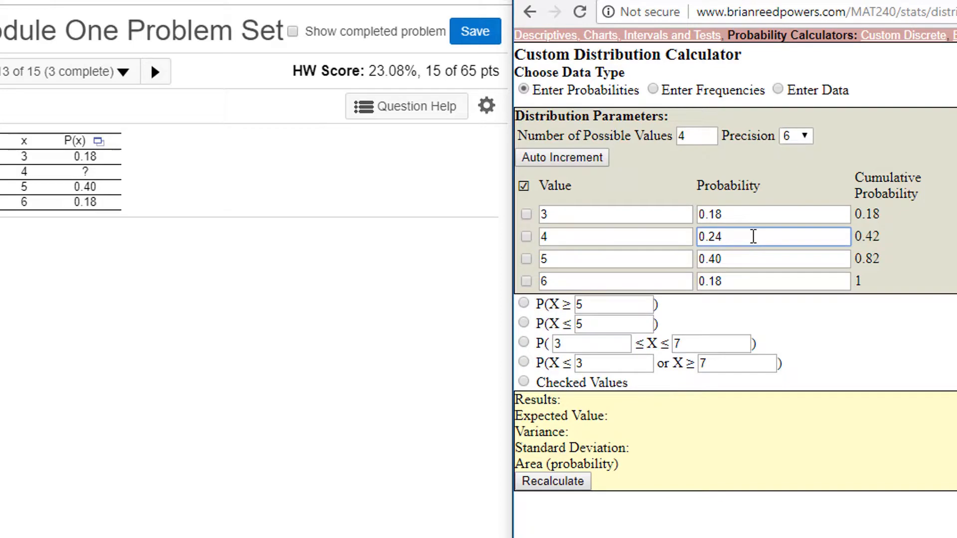